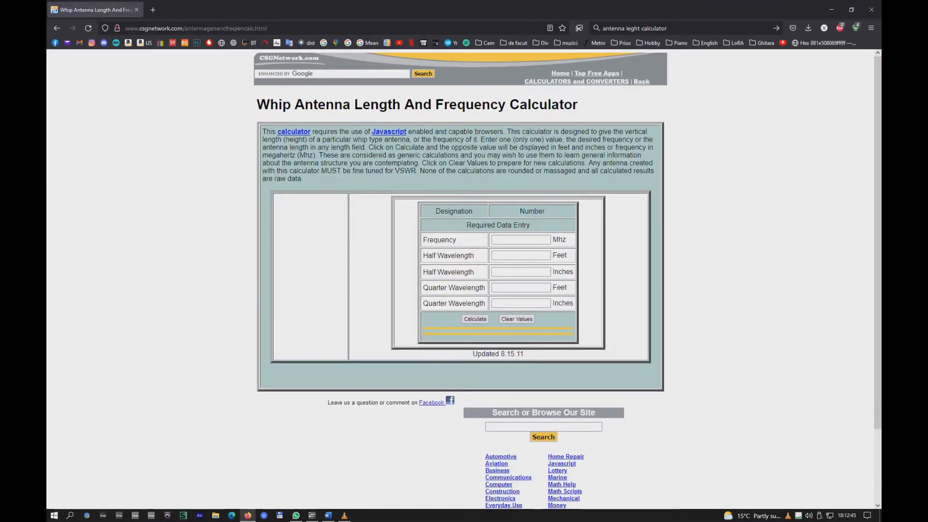
# Calculate antenna lengths for 680.5 MHz and convert the 4.126-inch quarter wavelength to centimetres.
pyautogui.click(520, 240)
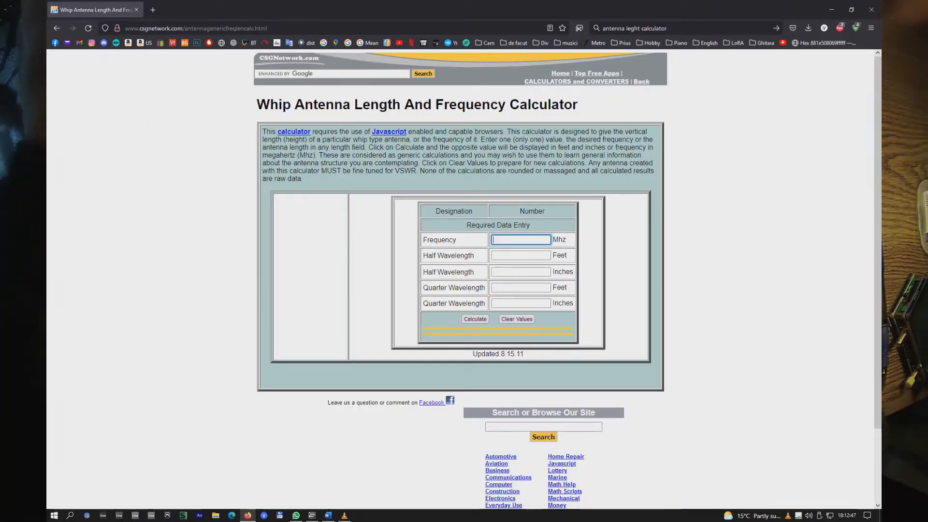
pyautogui.write('680.')
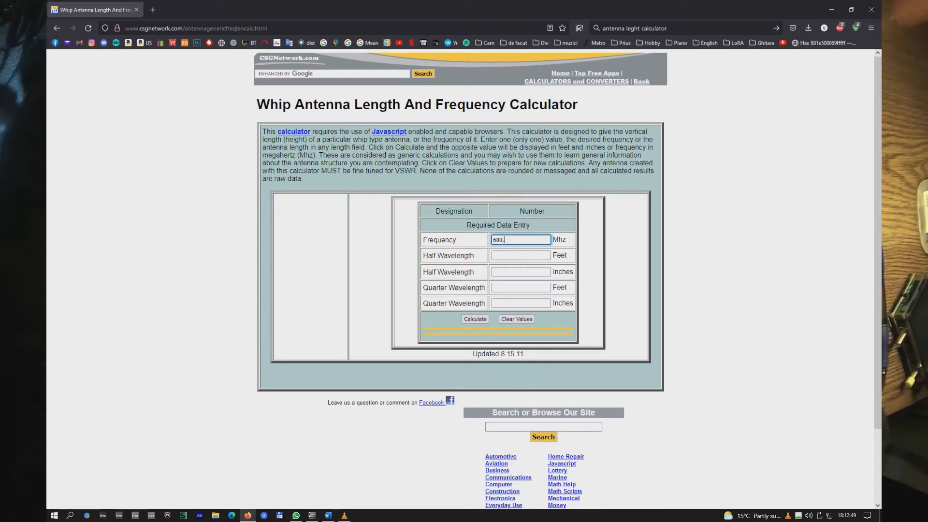
pyautogui.write('5')
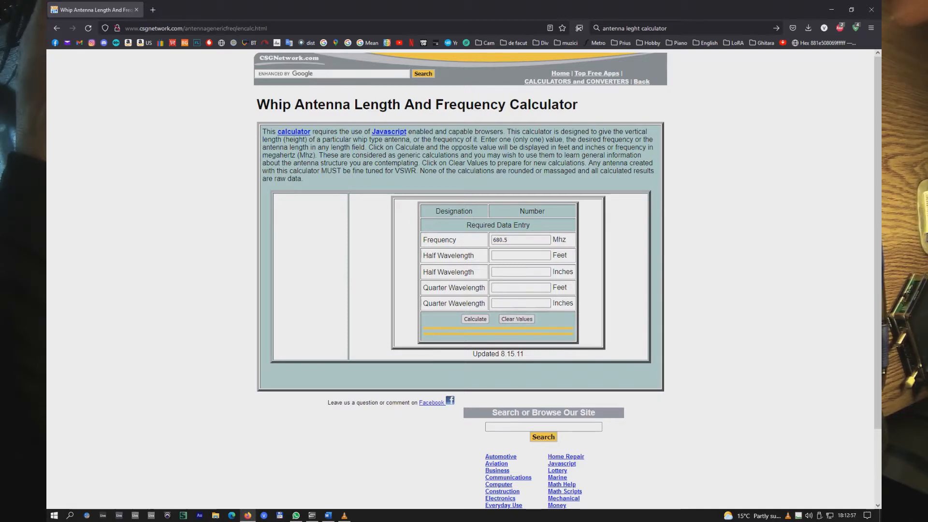
pyautogui.click(475, 318)
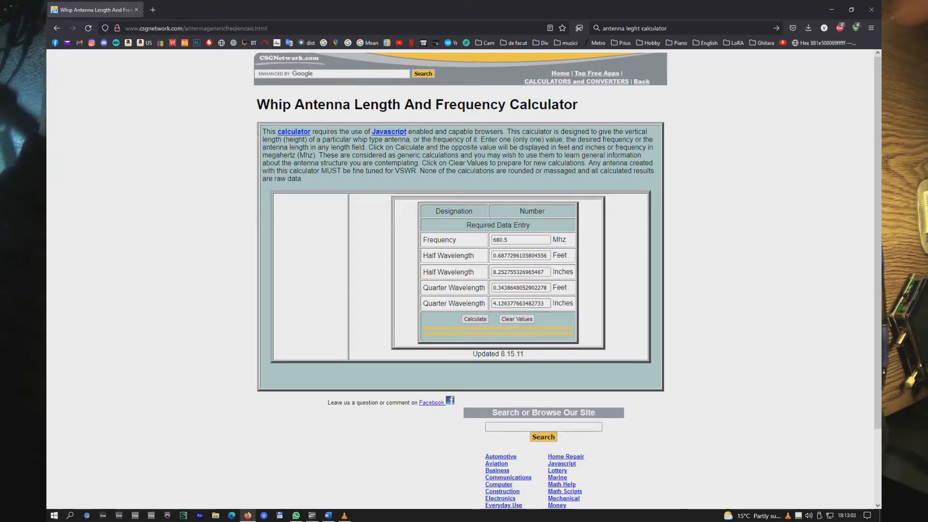
pyautogui.click(151, 10)
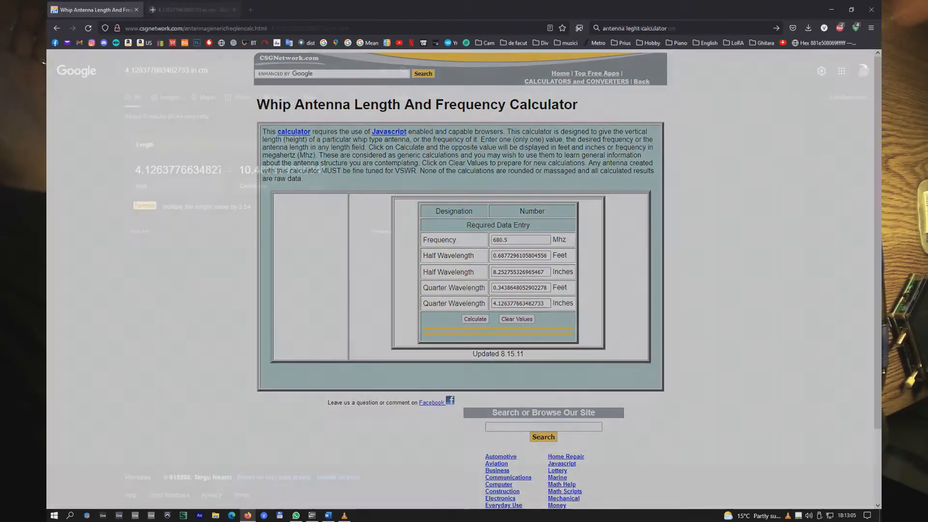
pyautogui.click(189, 10)
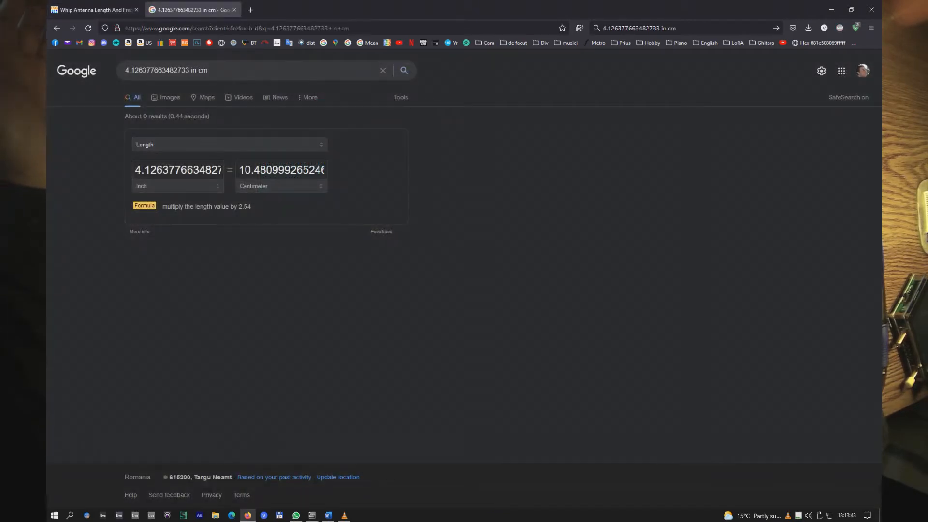